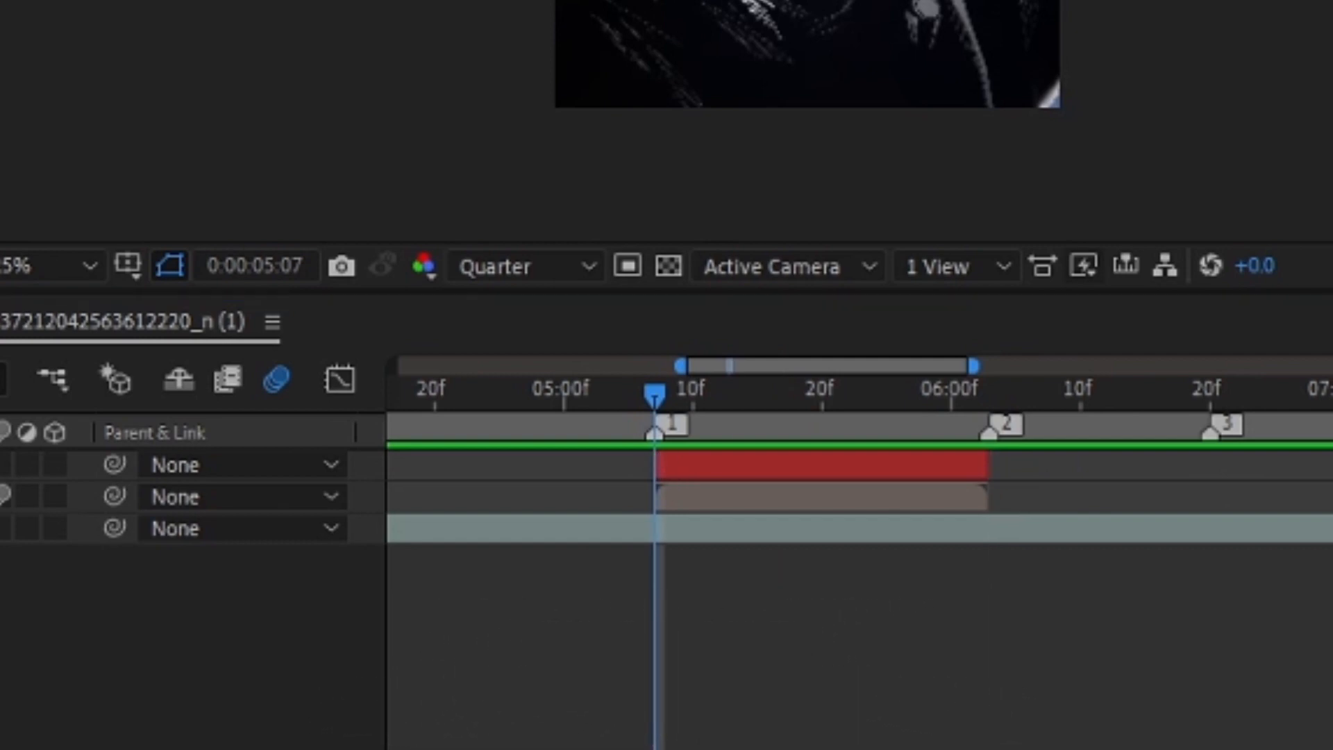
Parent the Comp 3 image precomp layer to layer 2 Null 1 via its Parent & Link dropdown
{"action": "left_click", "coordinate": [825, 497]}
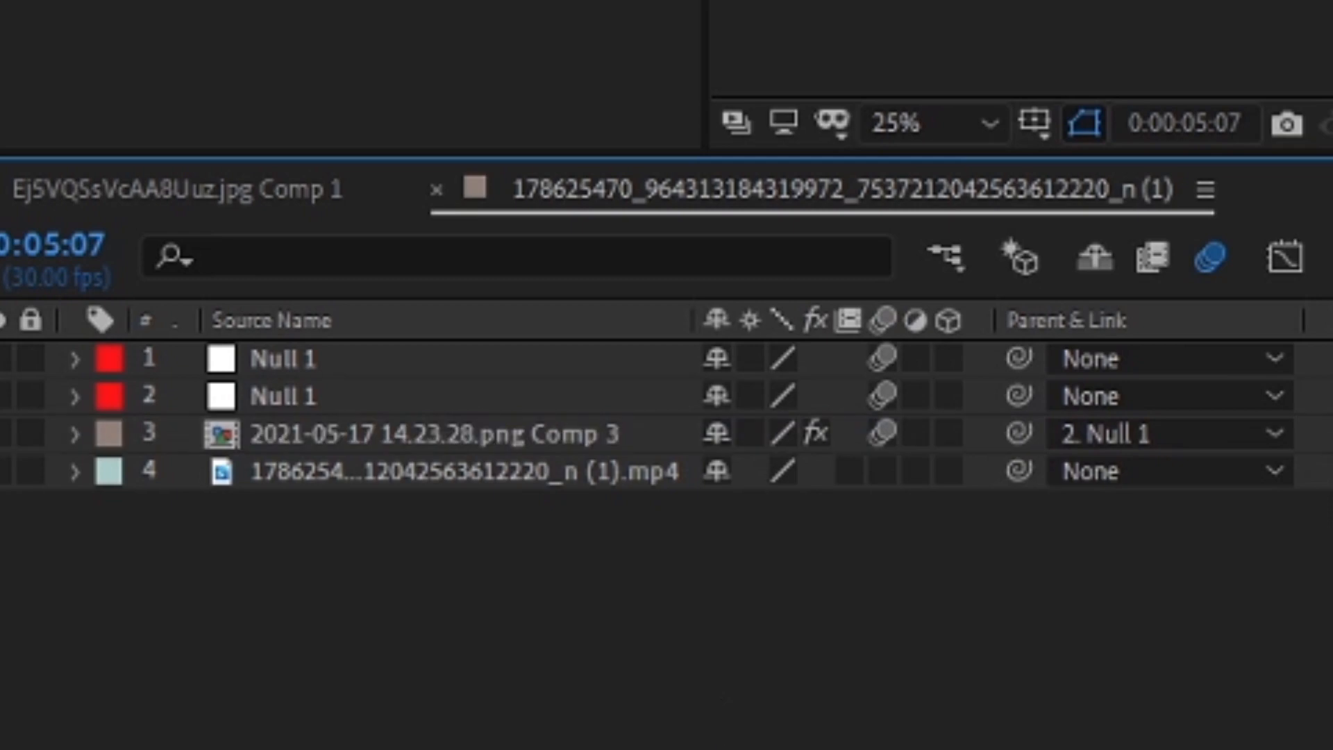
Separate the Comp 3 layer's Position into X and Y dimensions ready for keyframing at -100 and 140
{"action": "key", "text": "p"}
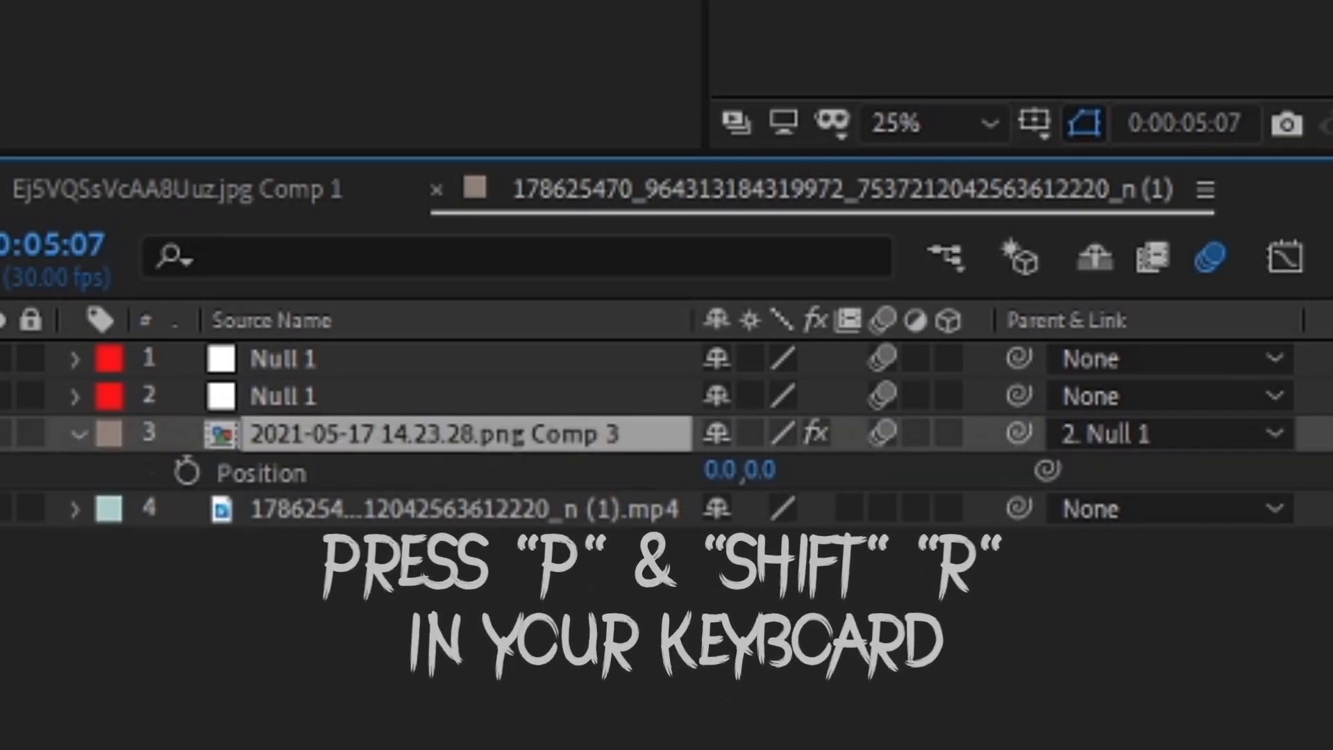
{"action": "right_click", "coordinate": [264, 472]}
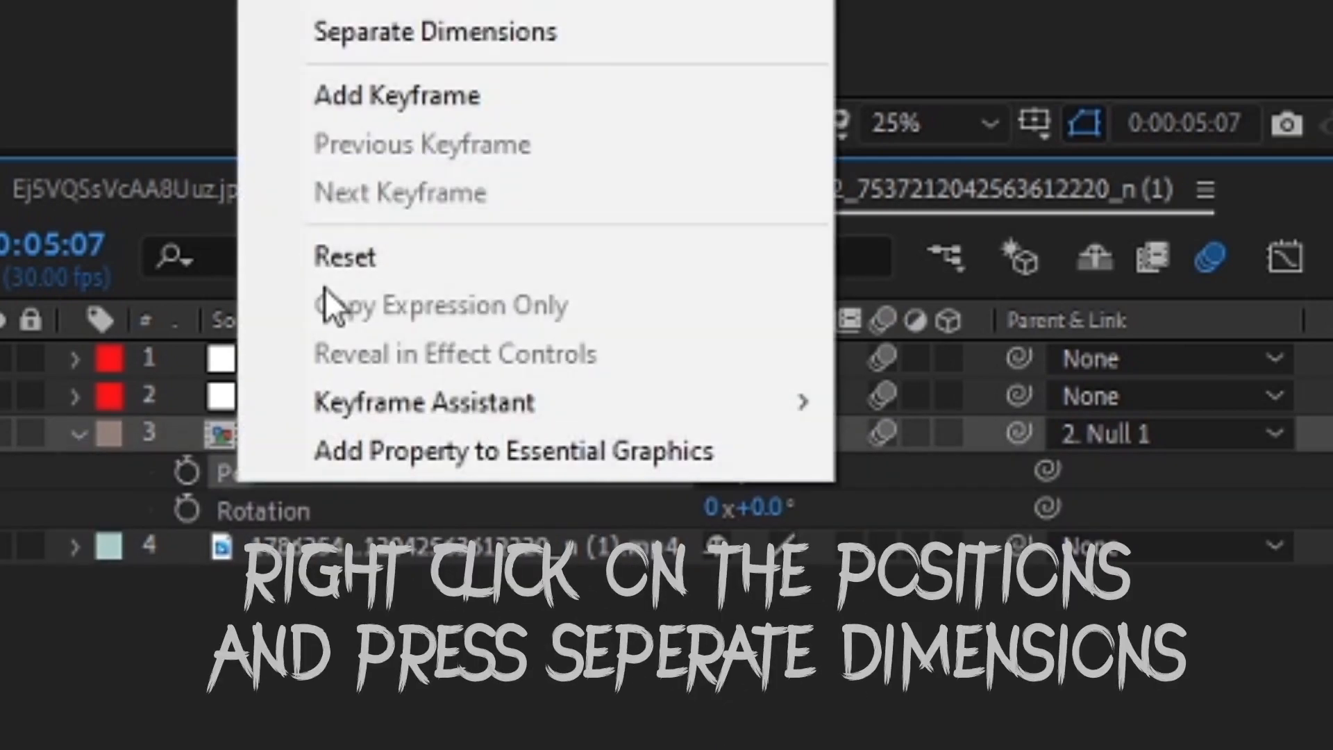
{"action": "left_click", "coordinate": [433, 32]}
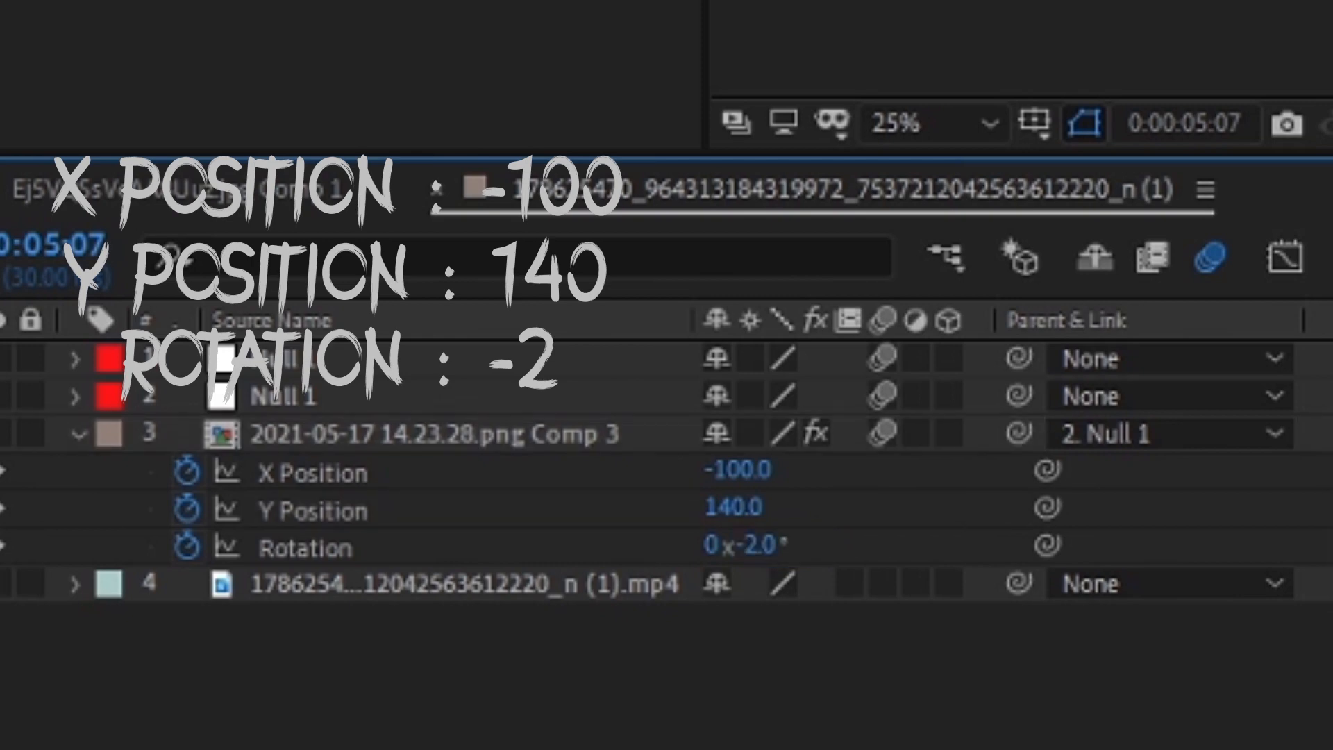
Shape the Comp 3 shake curve in the Graph Editor so position eases to about 19.2, -80.7 and rotation -0.8°
{"action": "left_click", "coordinate": [433, 433]}
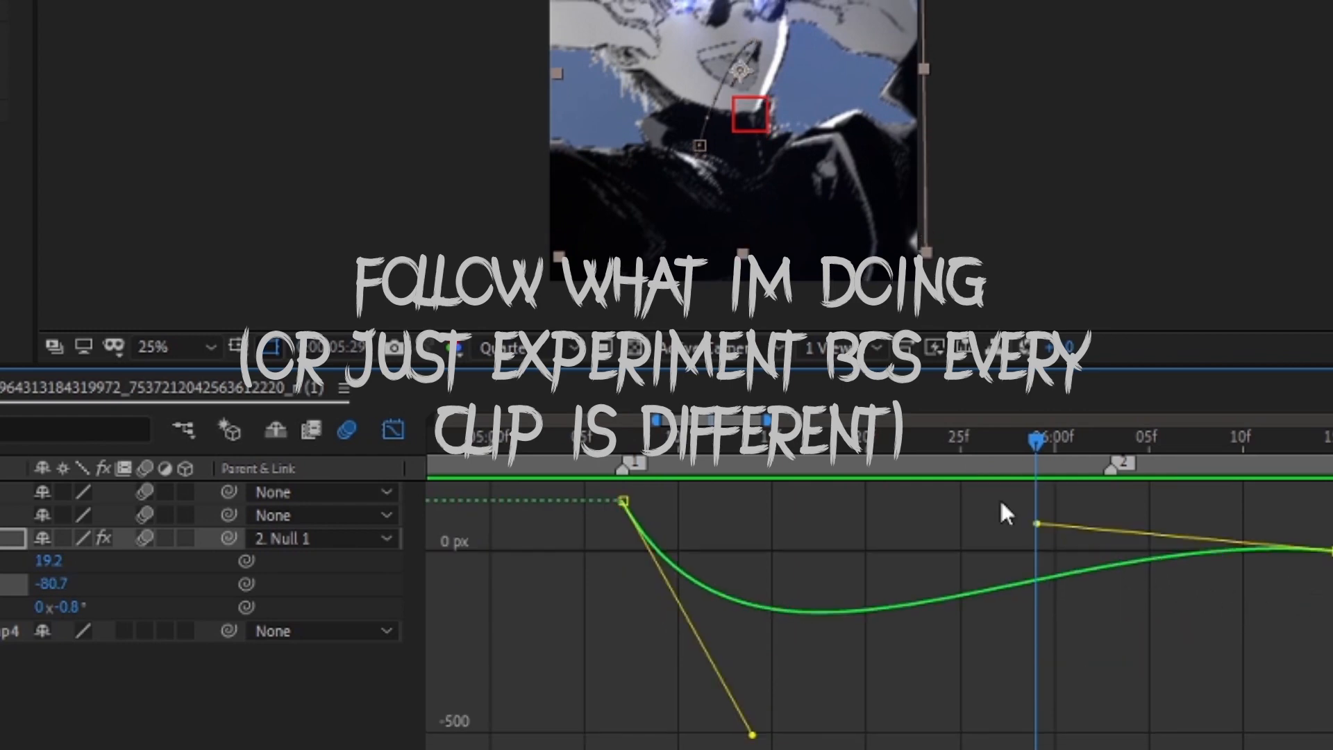
Adjust Bezier handles on the next shake keyframes, giving values around 110.7, -68.5 and +1.5° rotation
{"action": "left_click_drag", "start_coordinate": [1035, 524], "coordinate": [965, 501]}
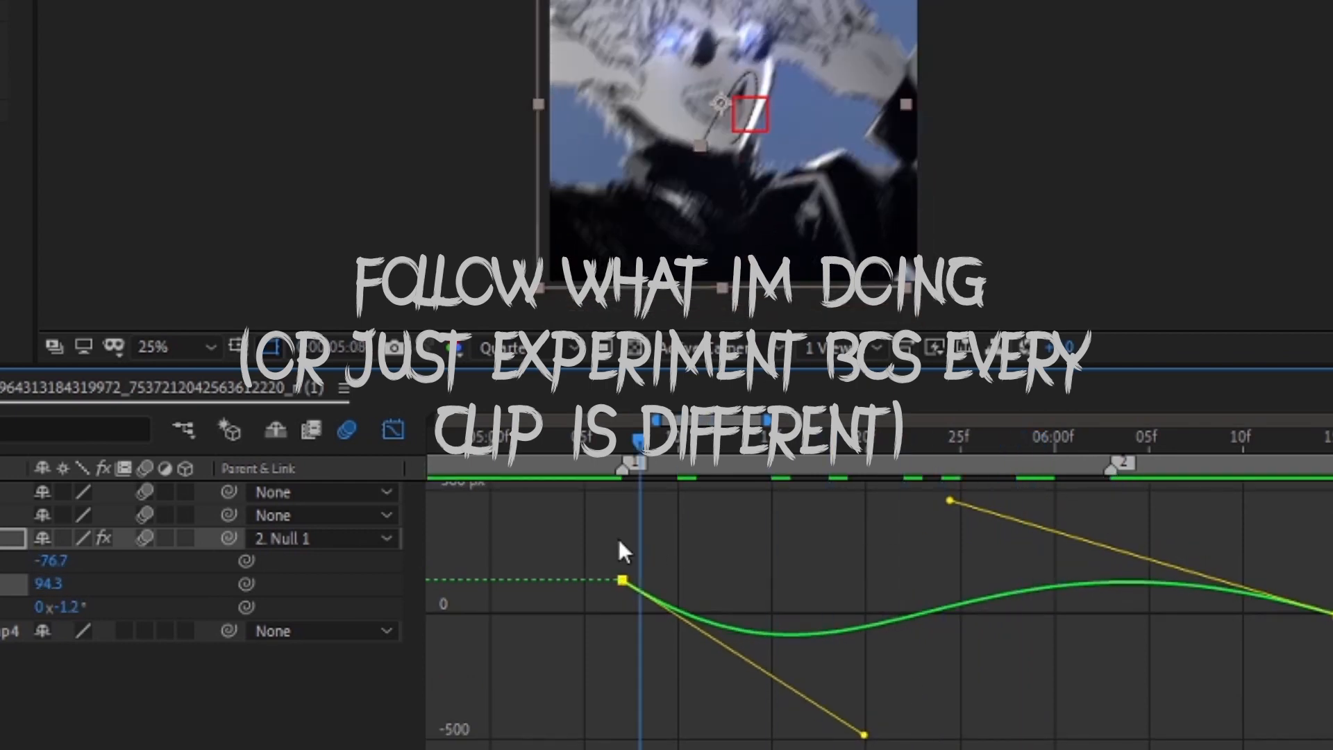
{"action": "left_click", "coordinate": [1073, 436]}
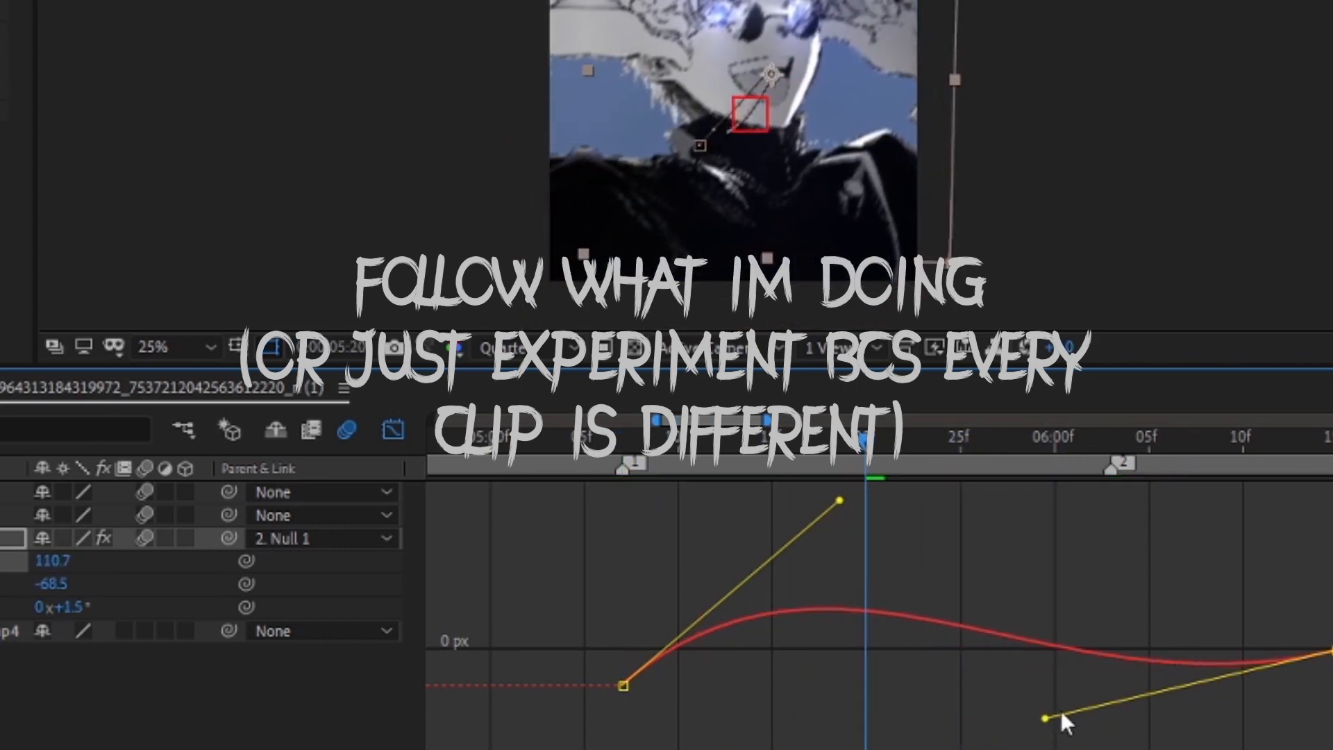
Ease the Null 1 scale animation from 500% to 100% and view it as a value curve in the Graph Editor
{"action": "left_click_drag", "start_coordinate": [1065, 719], "coordinate": [831, 538]}
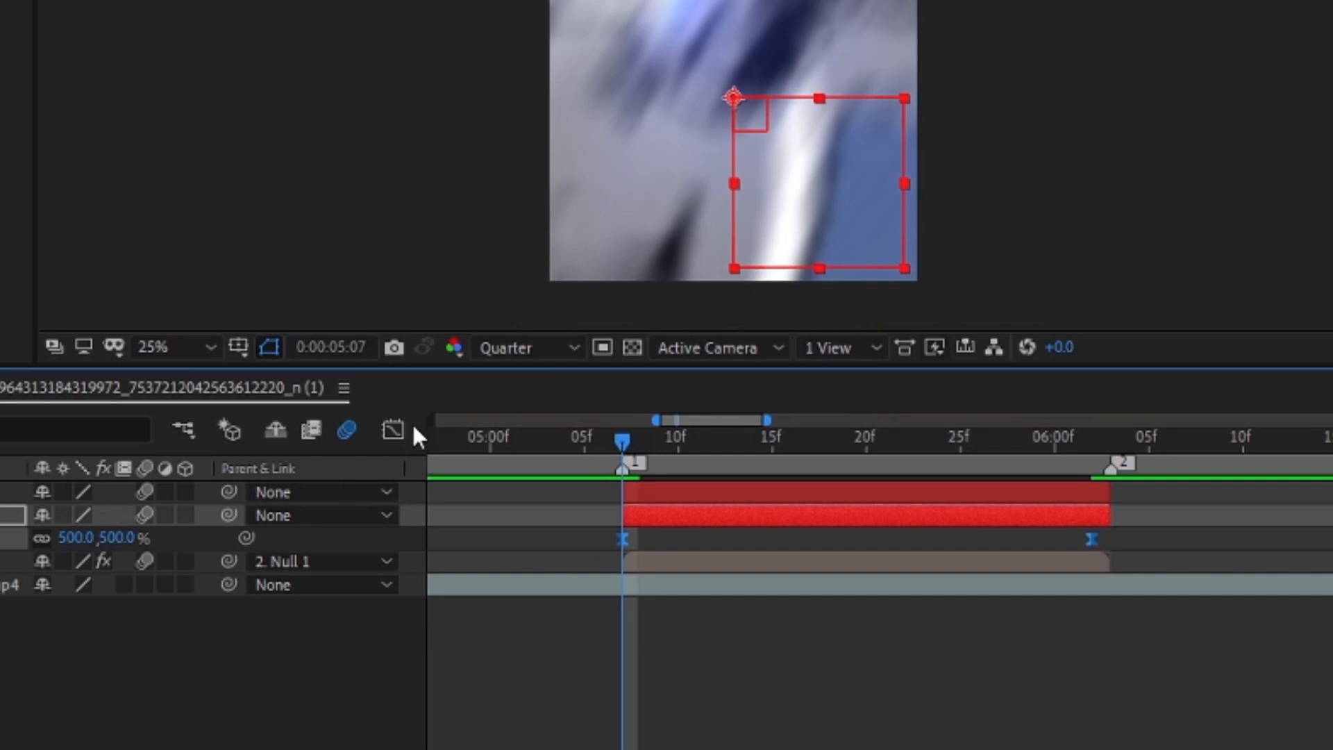
{"action": "left_click", "coordinate": [392, 429]}
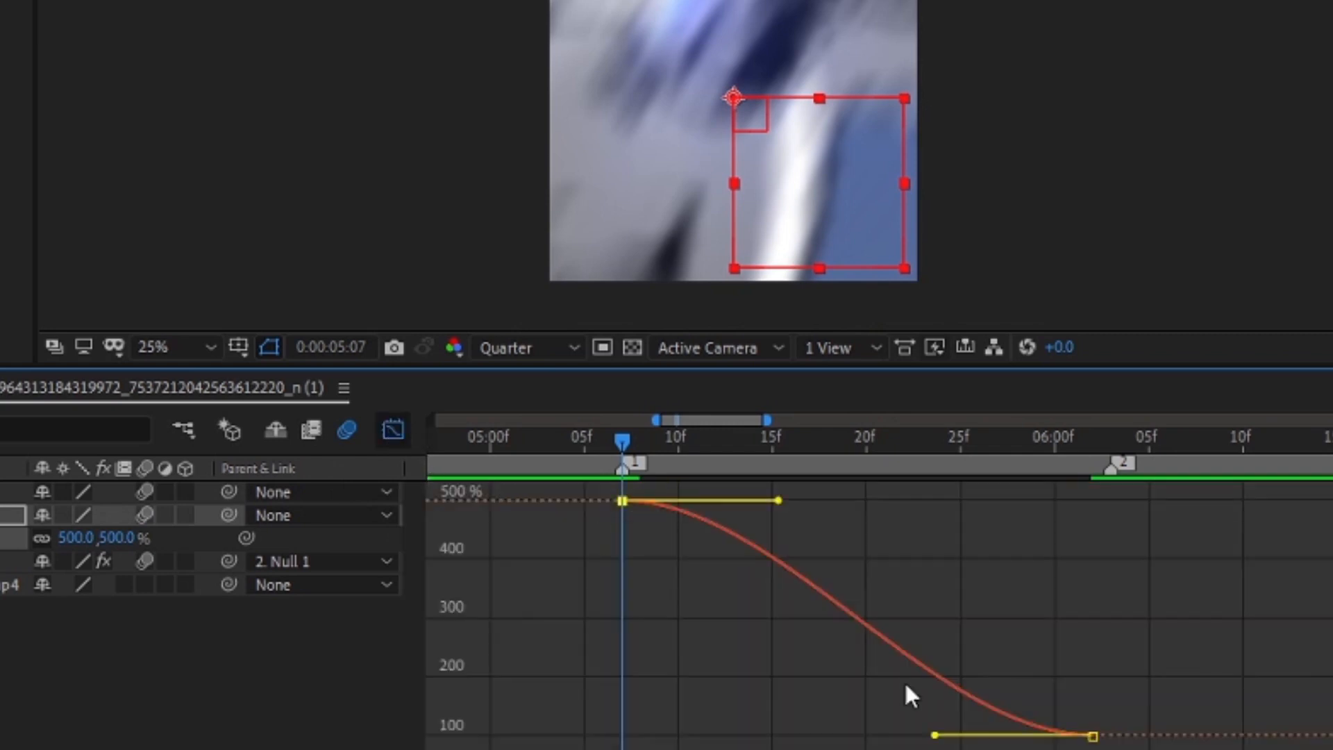